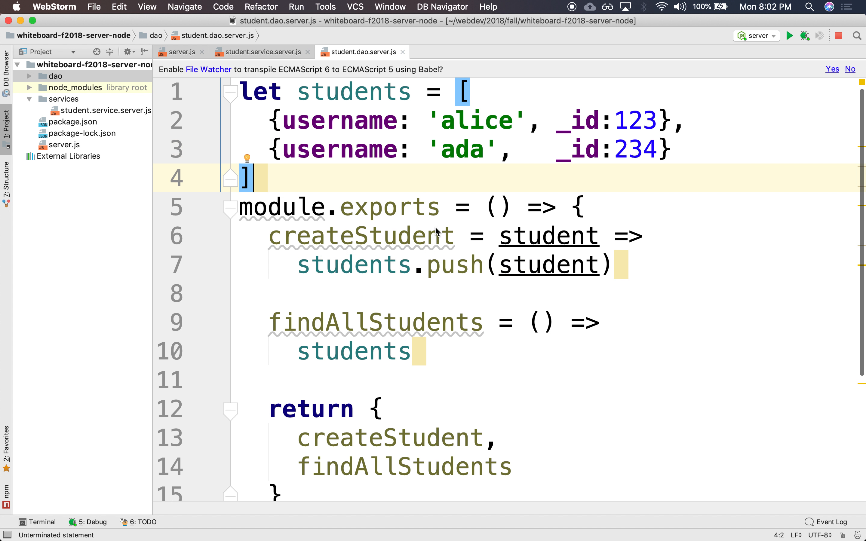
# - Write findStudentById = studentId => students.find(student => student._id === parseInt(studentId)) in the DAO
pyautogui.scroll(-3)
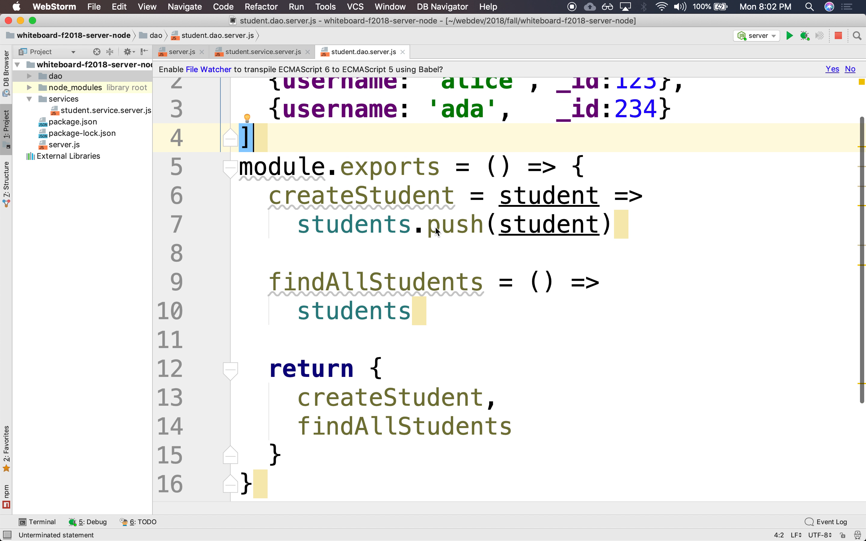
pyautogui.scroll(3)
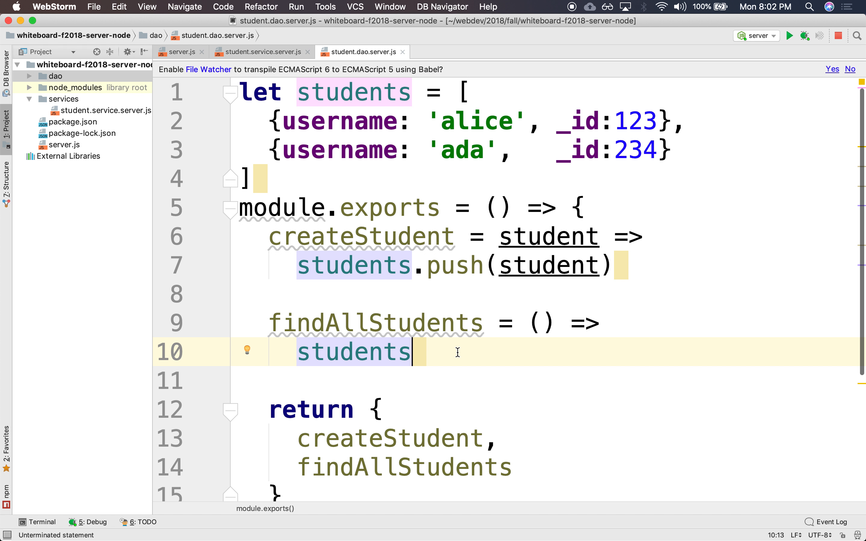
pyautogui.write('find')
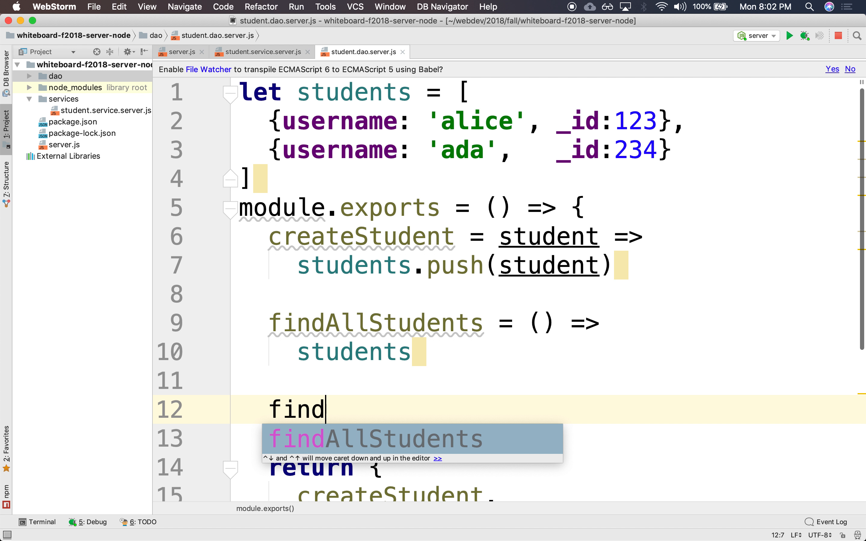
pyautogui.write('StudentBy')
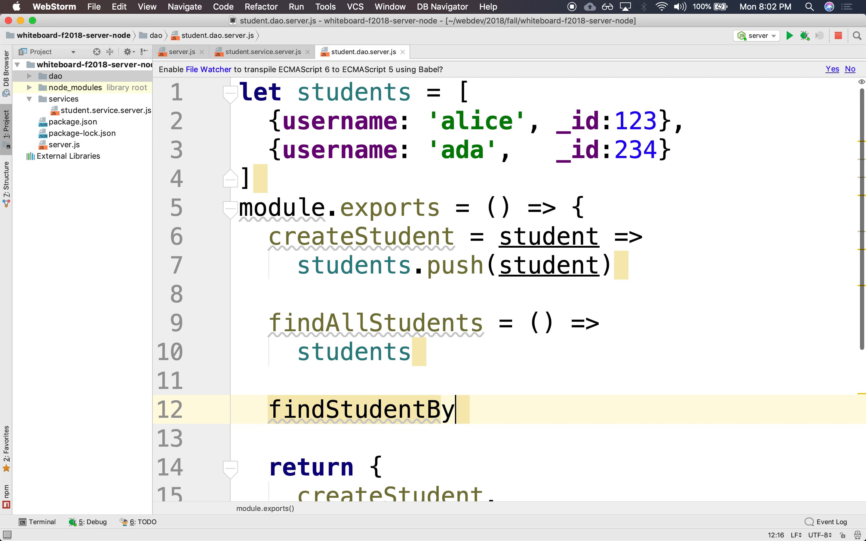
pyautogui.write('Id =')
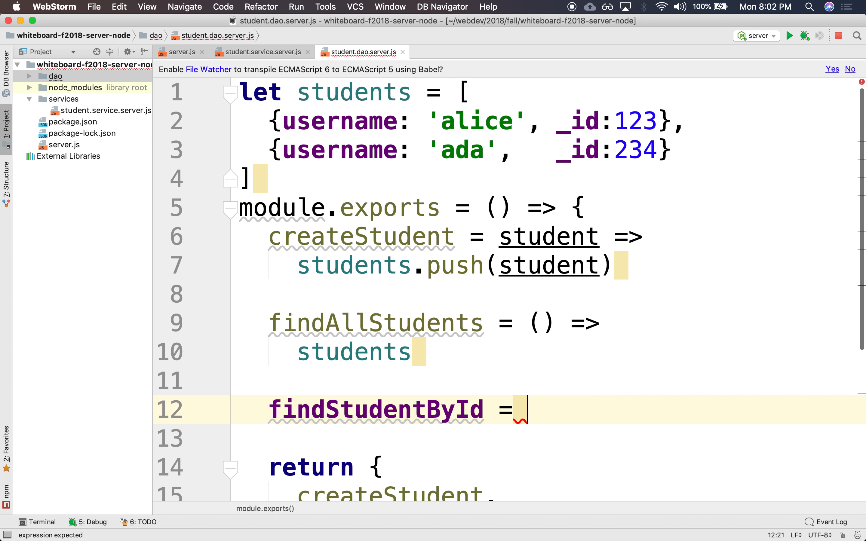
pyautogui.write('studentId =>')
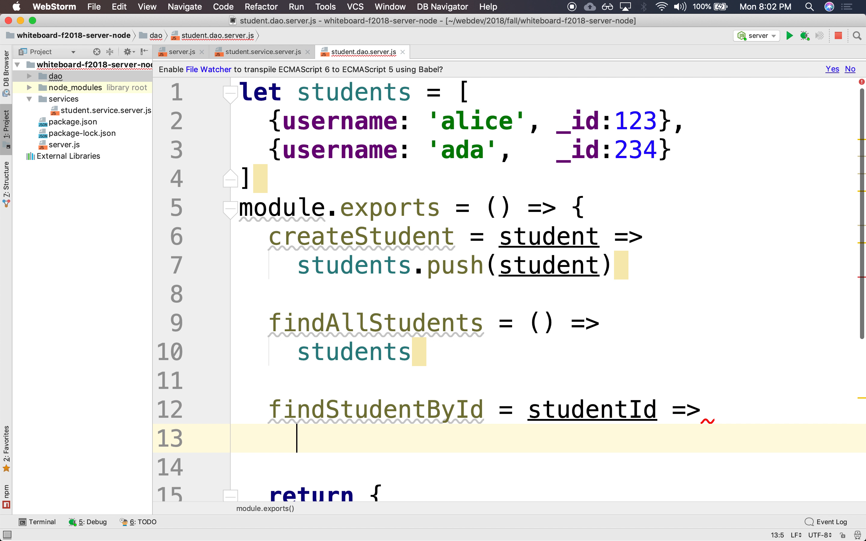
pyautogui.write('students.')
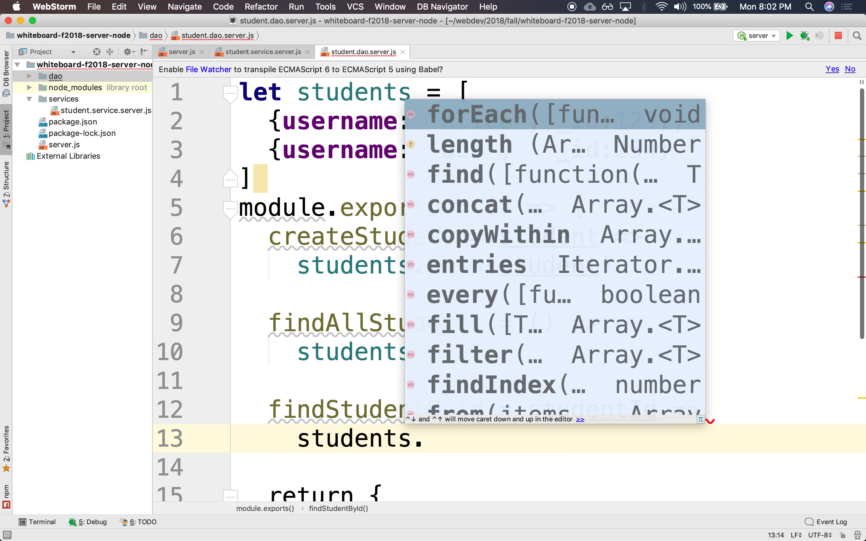
pyautogui.write('find(')
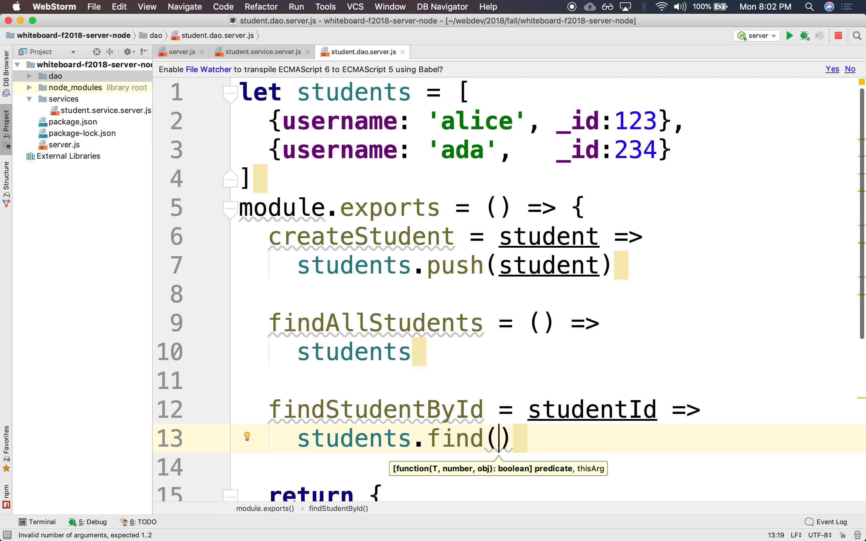
pyautogui.write('student =')
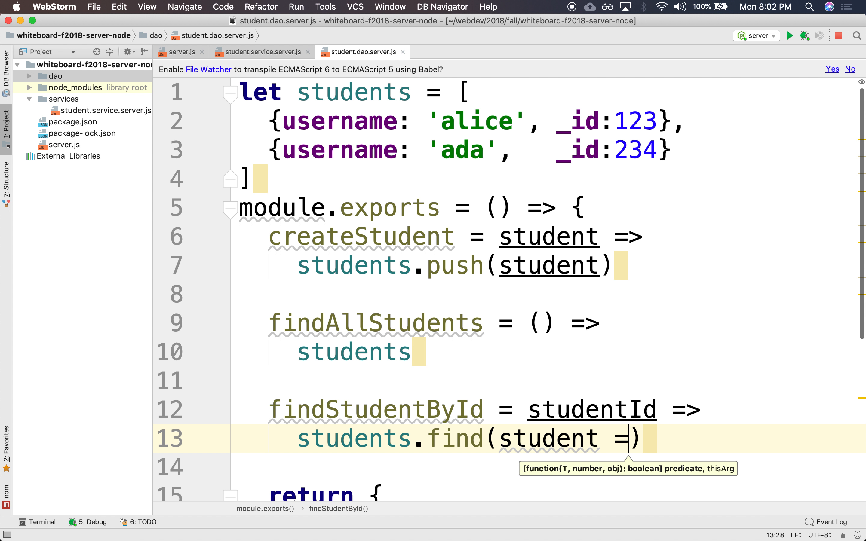
pyautogui.write('> student.')
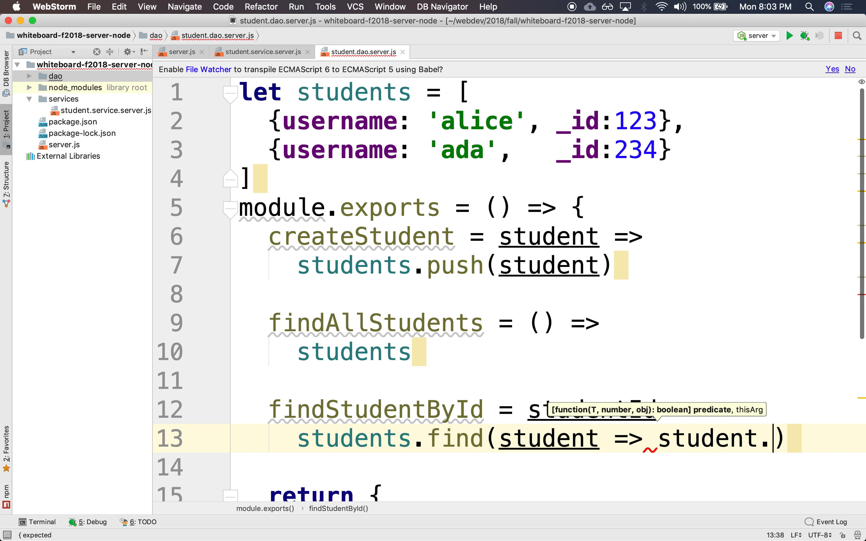
pyautogui.write('_id === studentId')
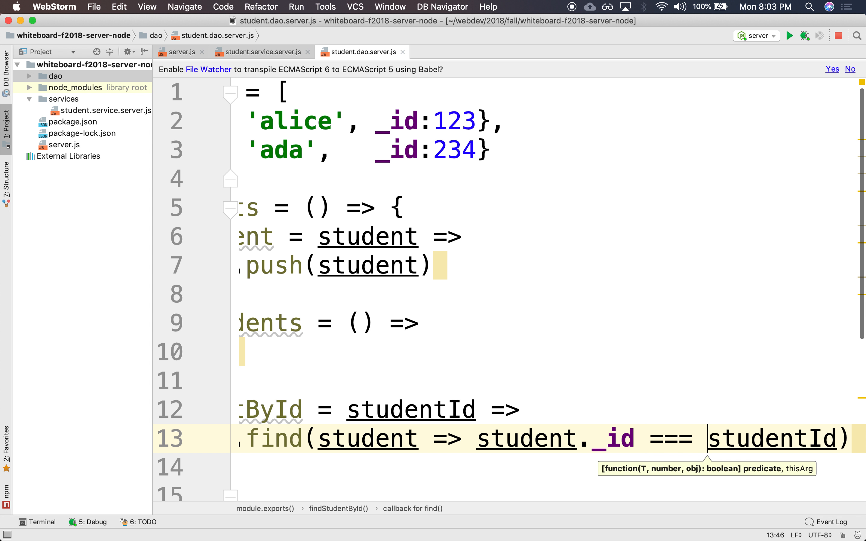
pyautogui.write('parseInt(')
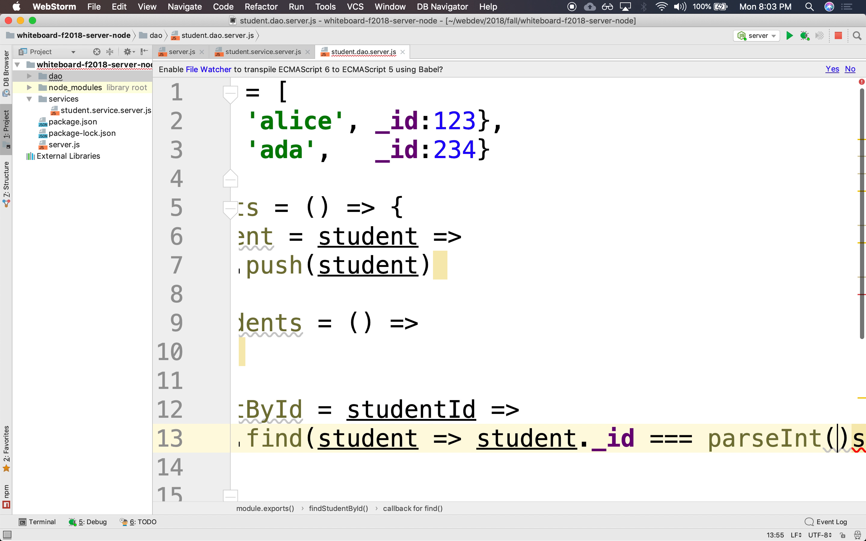
pyautogui.write('studentId')
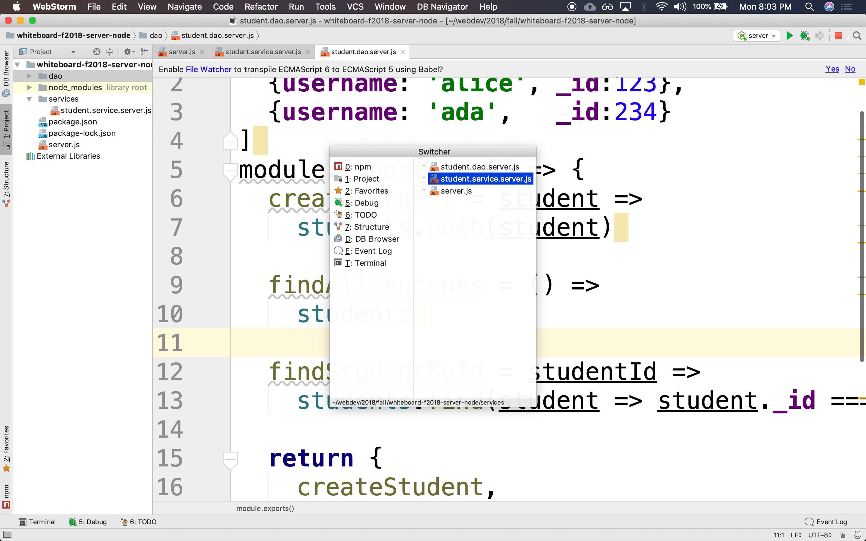
# - Register a GET '/api/student/:studentId' route pointing to findStudentById in the service file
pyautogui.click(485, 178)
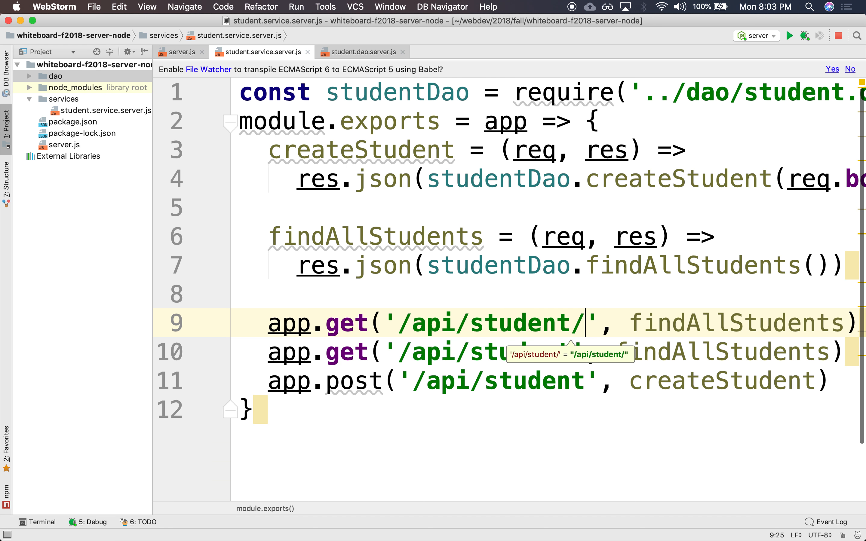
pyautogui.write(':studentId')
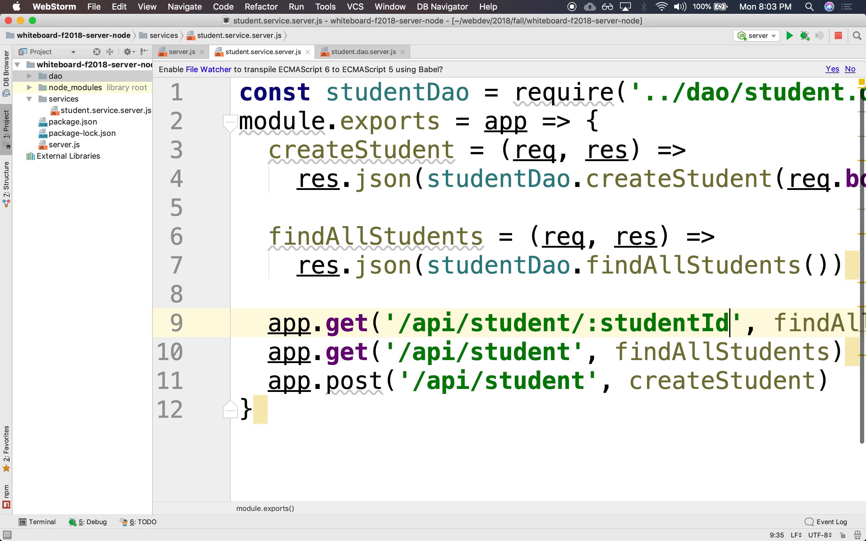
pyautogui.write('find')
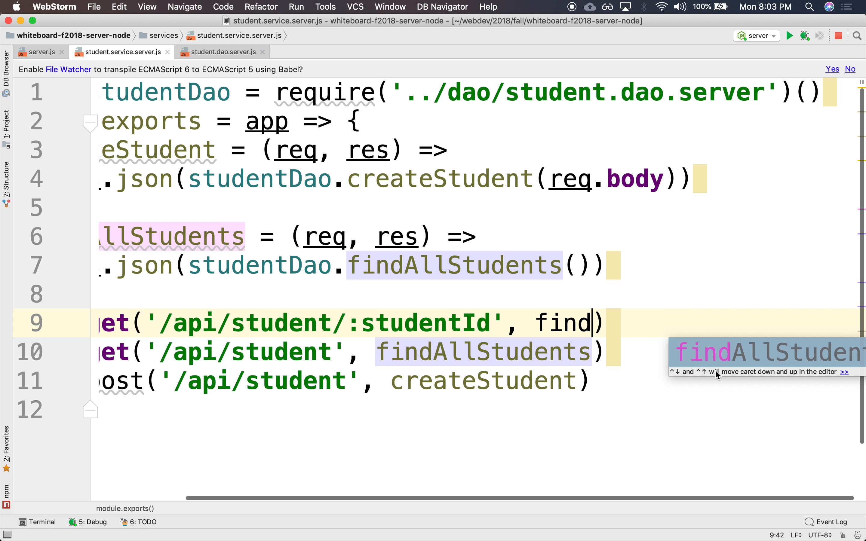
pyautogui.write('StudentById')
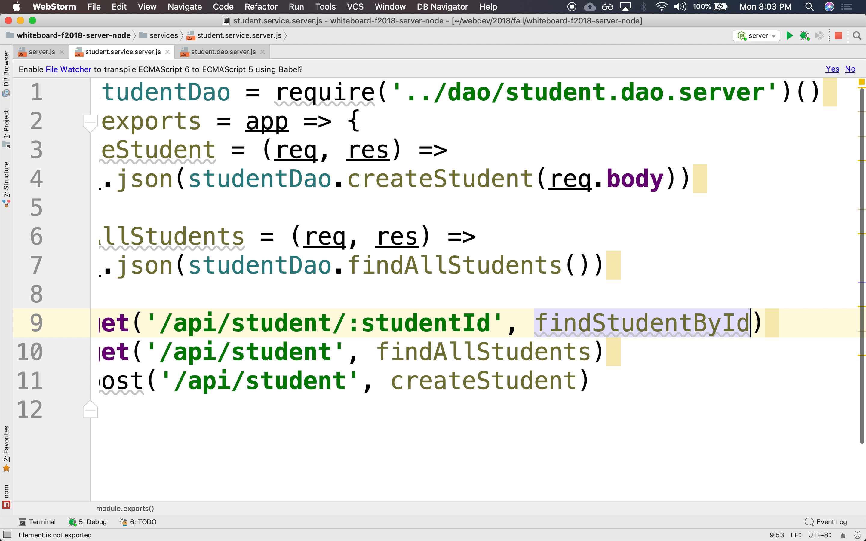
pyautogui.write('findStudentById =')
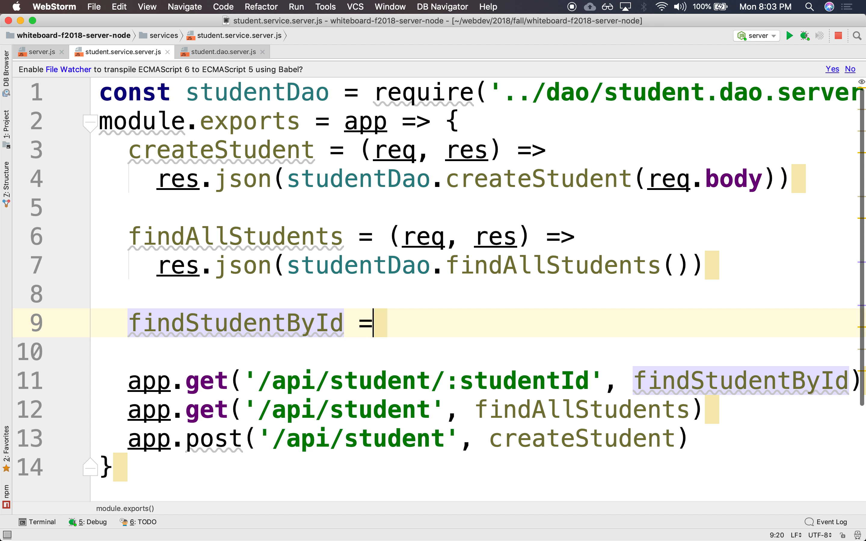
# - Define findStudentById = (req, res) => res.json(studentDao.findStudentById()) with an empty argument
pyautogui.write('(req)')
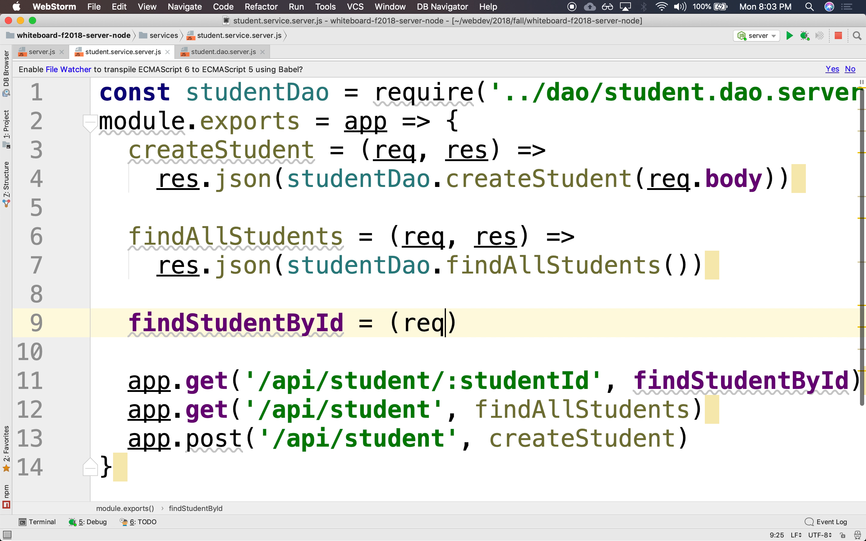
pyautogui.write(', res) =>')
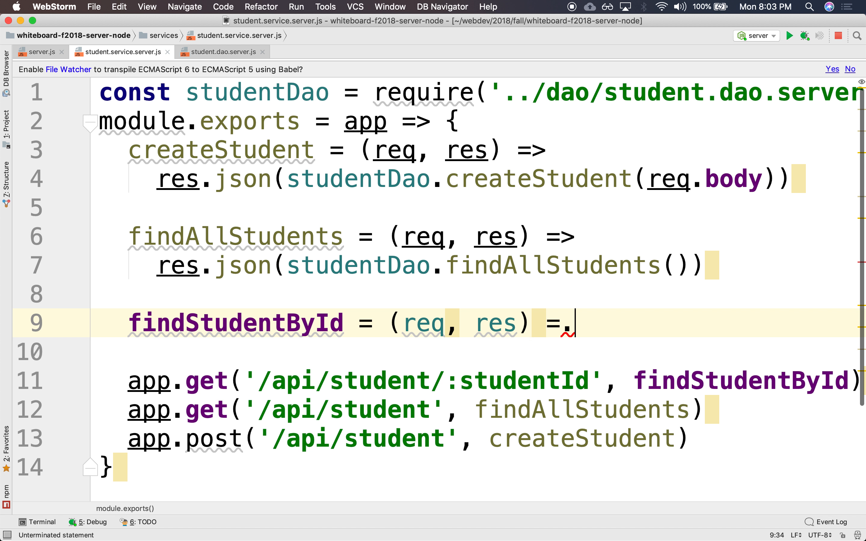
pyautogui.press('enter')
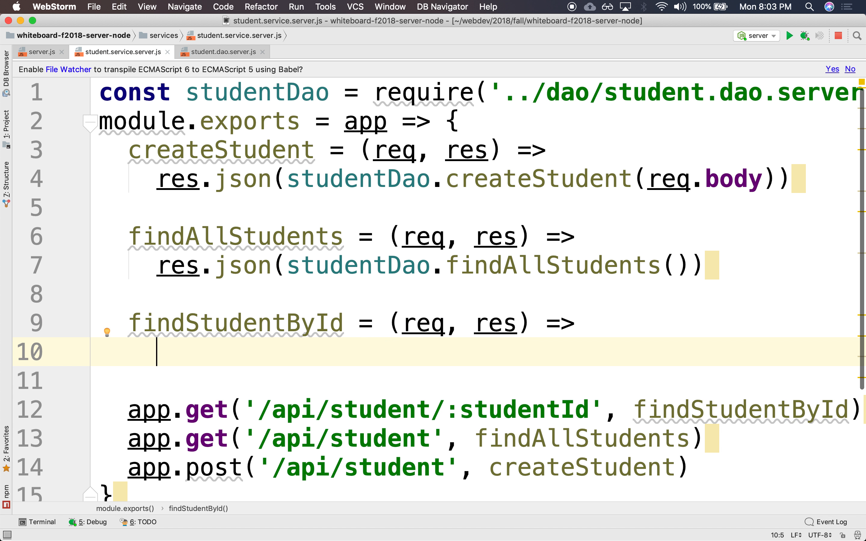
pyautogui.write('res')
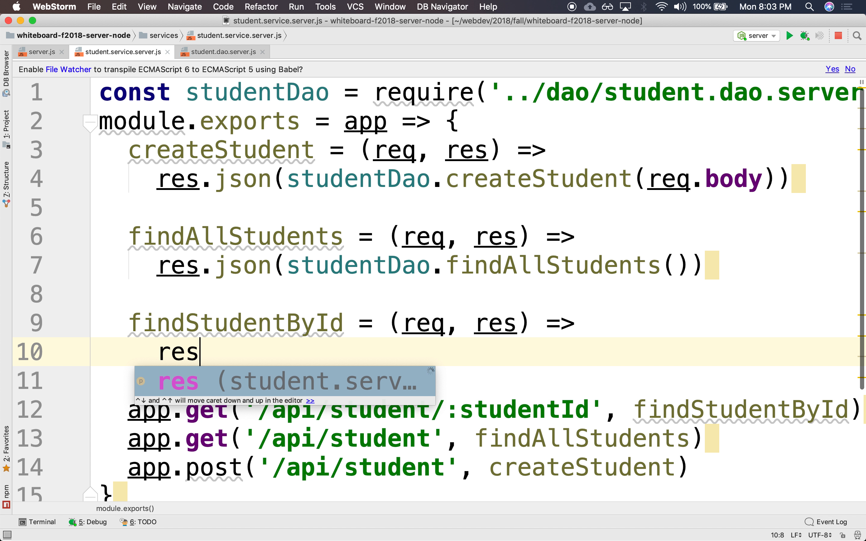
pyautogui.write('.json(')
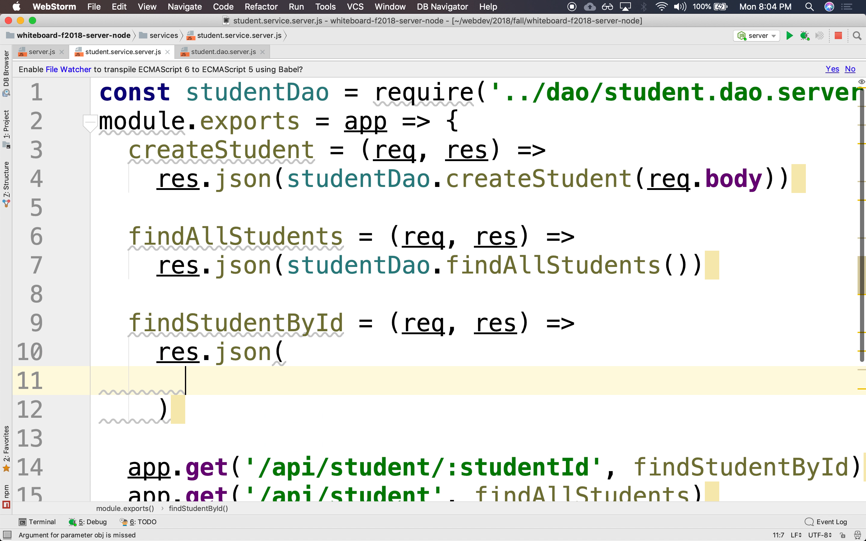
pyautogui.write('studentDao.')
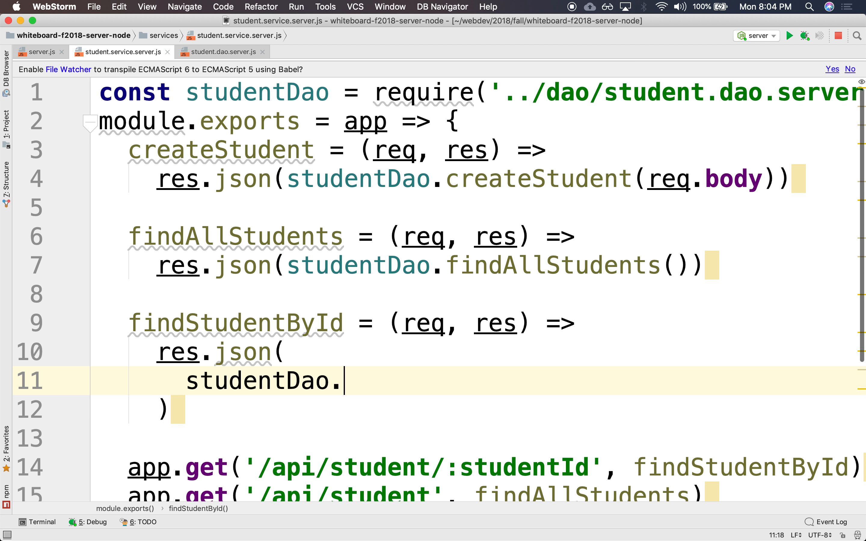
pyautogui.write('find')
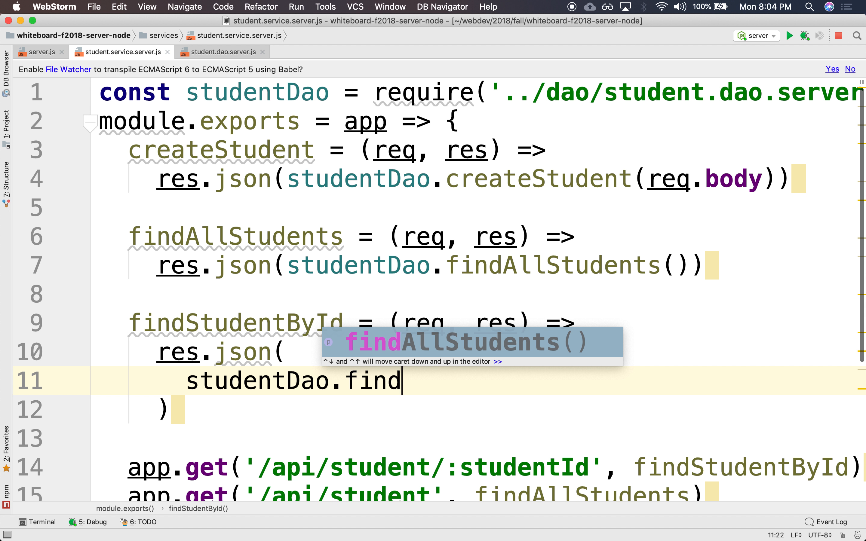
pyautogui.write('StudentBy')
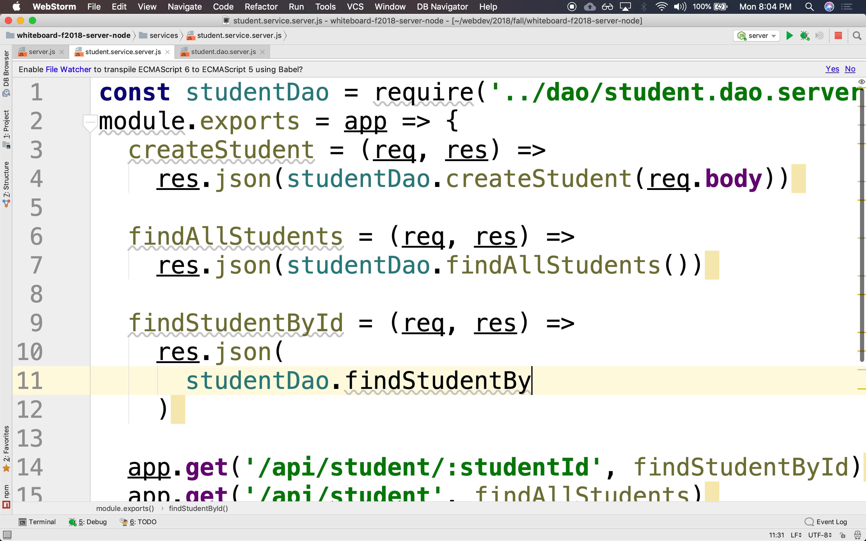
pyautogui.write('Id()')
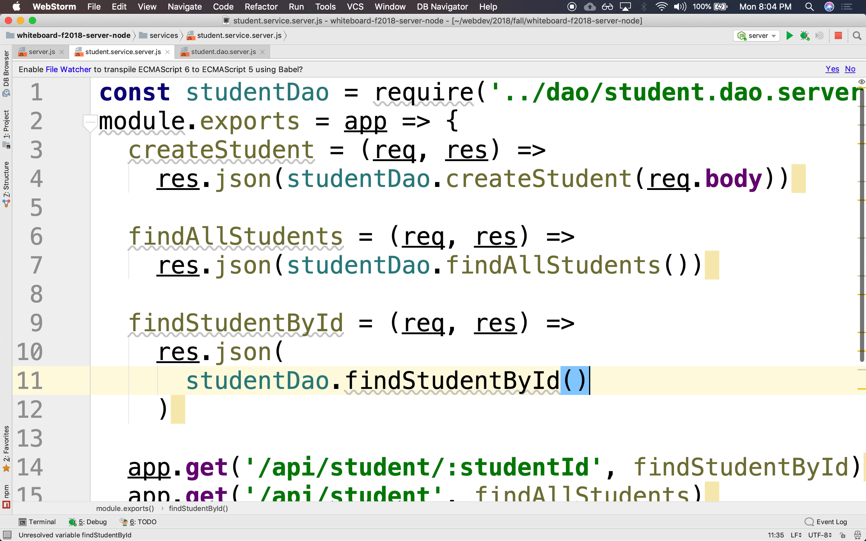
# - Add findStudentById to the DAO's returned object after createStudent and findAllStudents
pyautogui.click(221, 51)
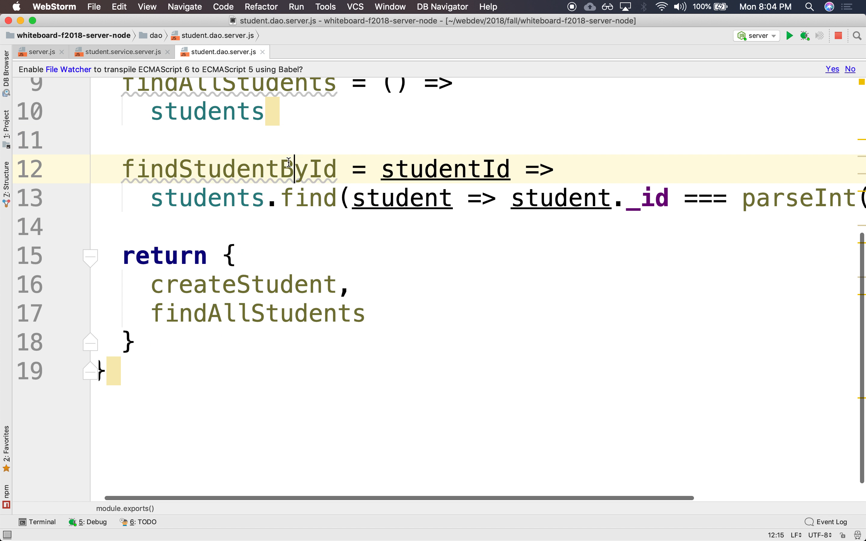
pyautogui.write('.')
pyautogui.write('findStudentById')
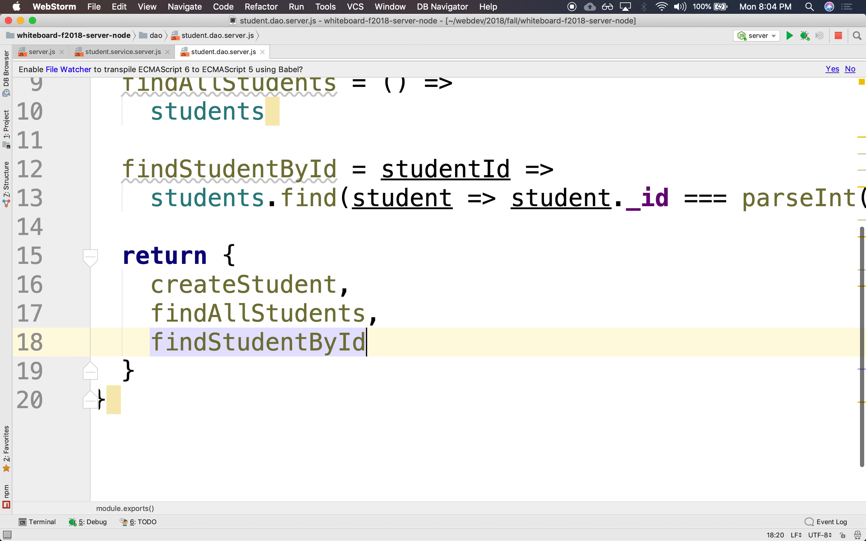
# - Pass req.params['studentId'] into studentDao.findStudentById in the service handler
pyautogui.click(119, 51)
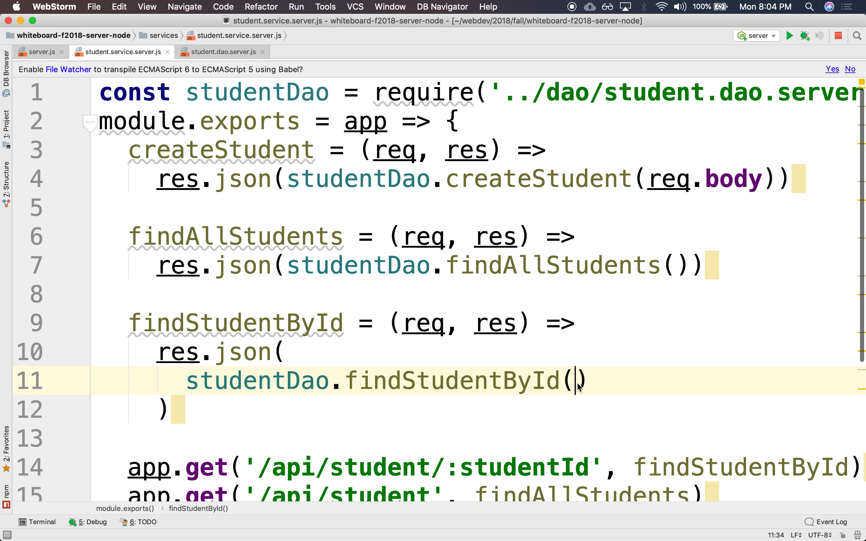
pyautogui.moveTo(690, 388)
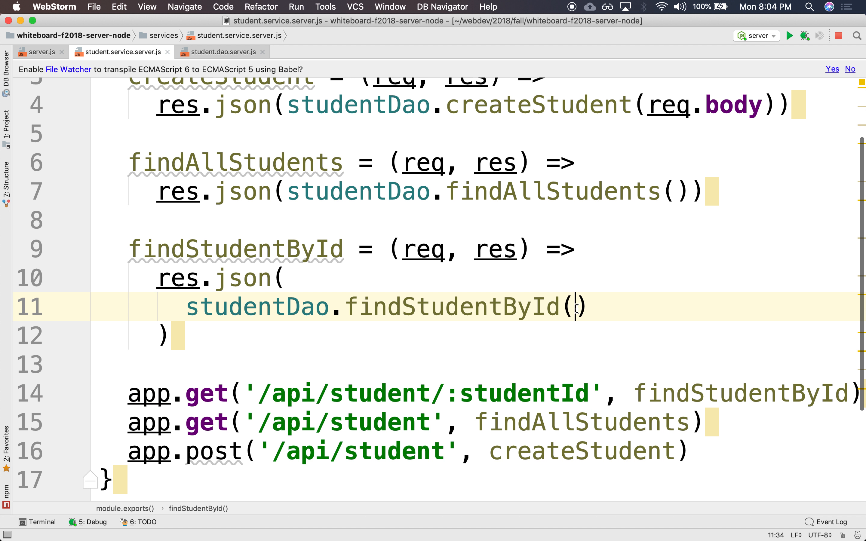
pyautogui.write('req.params[')
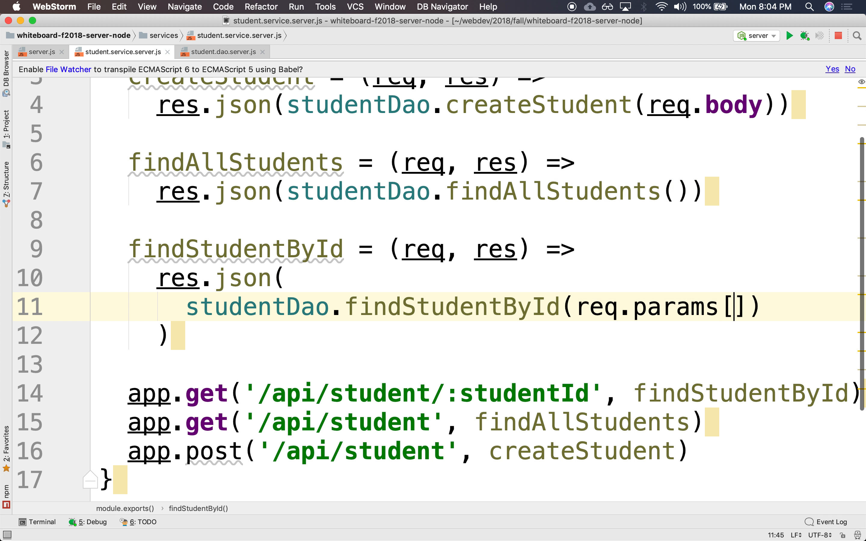
pyautogui.write("'studentId'")
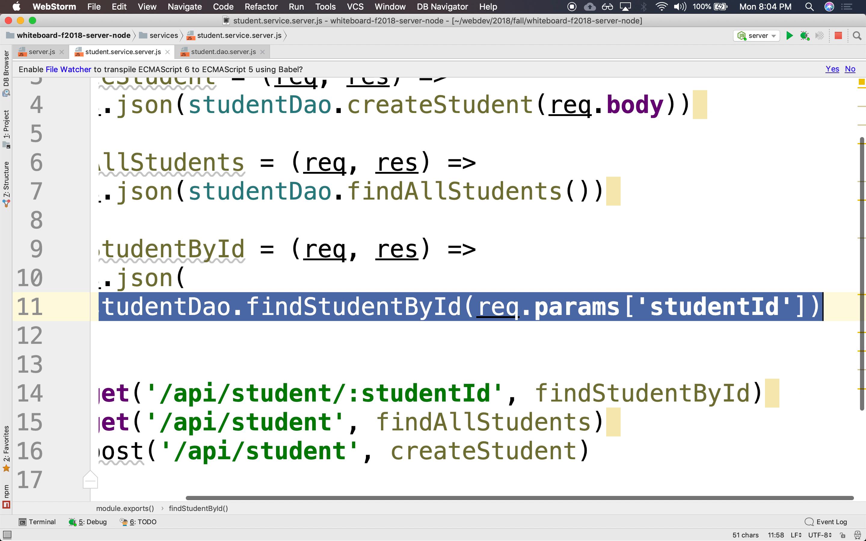
pyautogui.hscroll(-3)
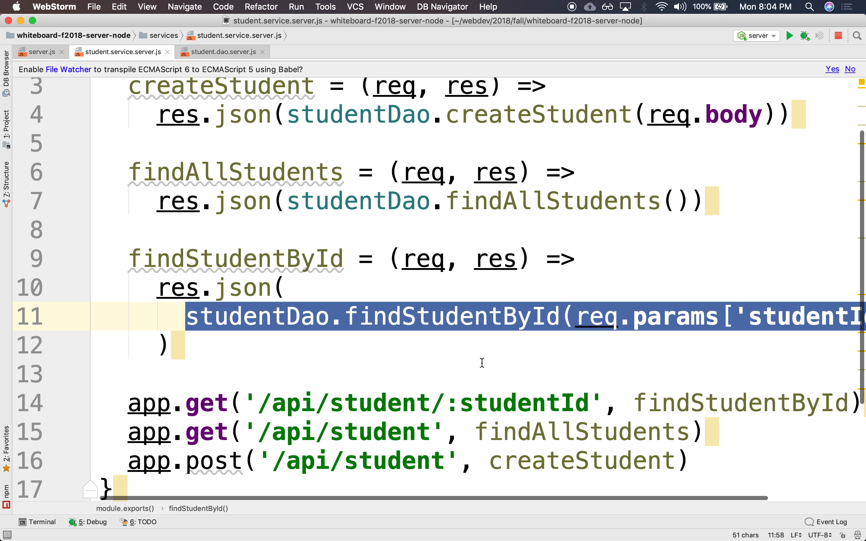
pyautogui.moveTo(477, 69)
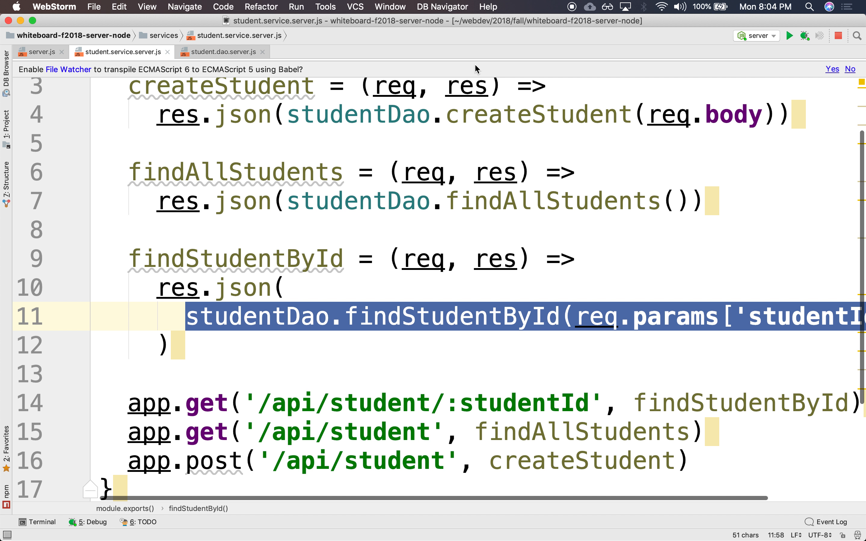
# - Load localhost:3000/api/student/234 in Chrome to see the single ada student JSON
pyautogui.click(789, 35)
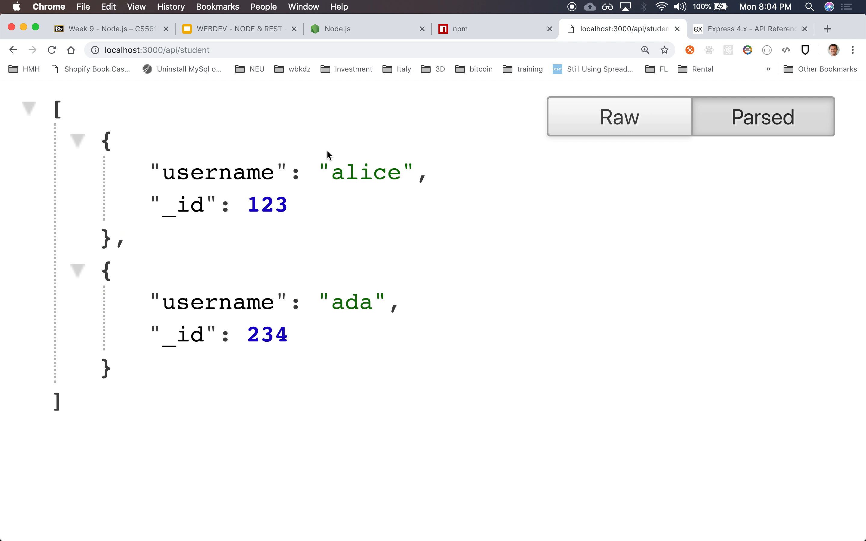
pyautogui.doubleClick(267, 205)
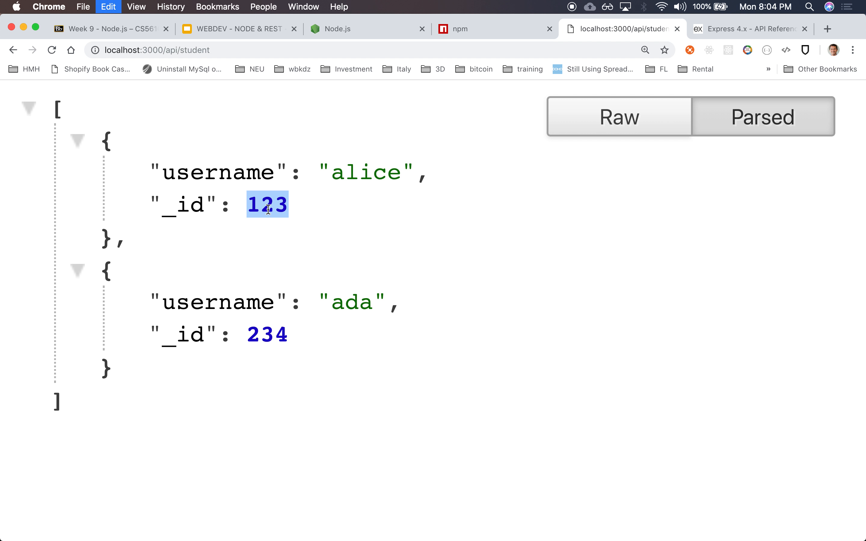
pyautogui.write('321')
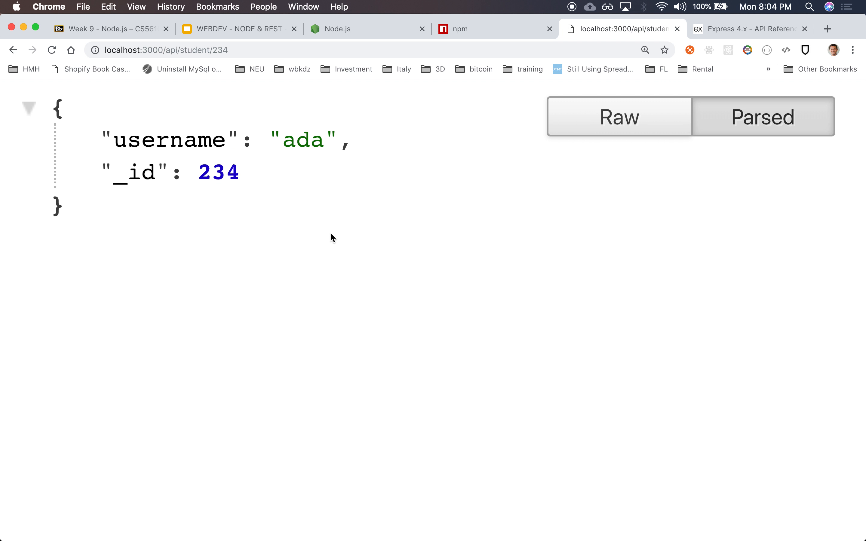
pyautogui.moveTo(517, 252)
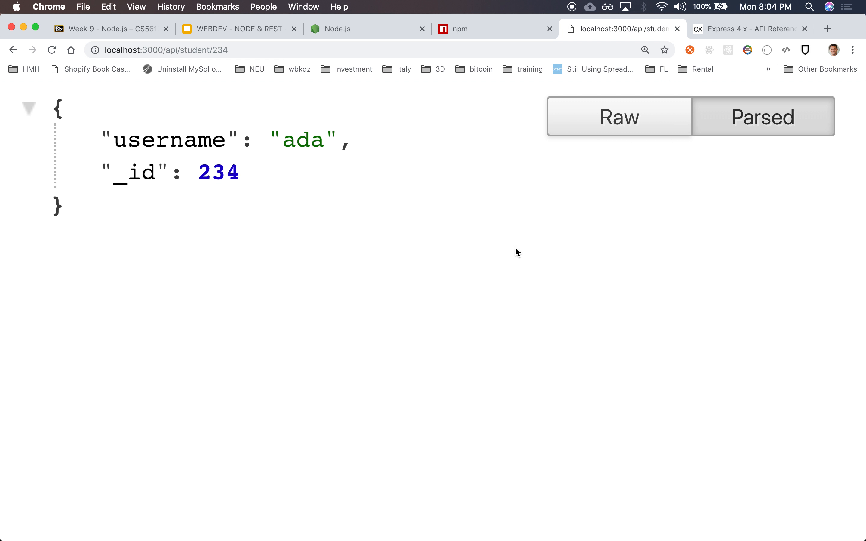
pyautogui.moveTo(557, 85)
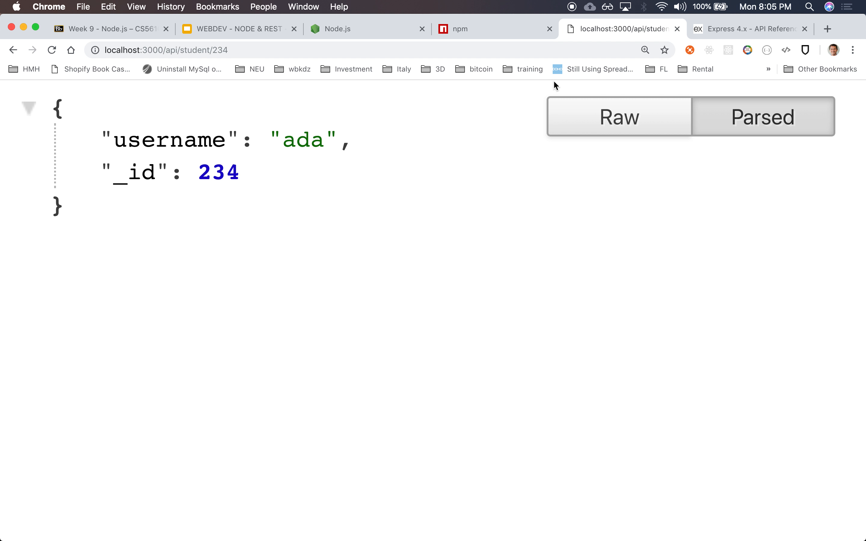